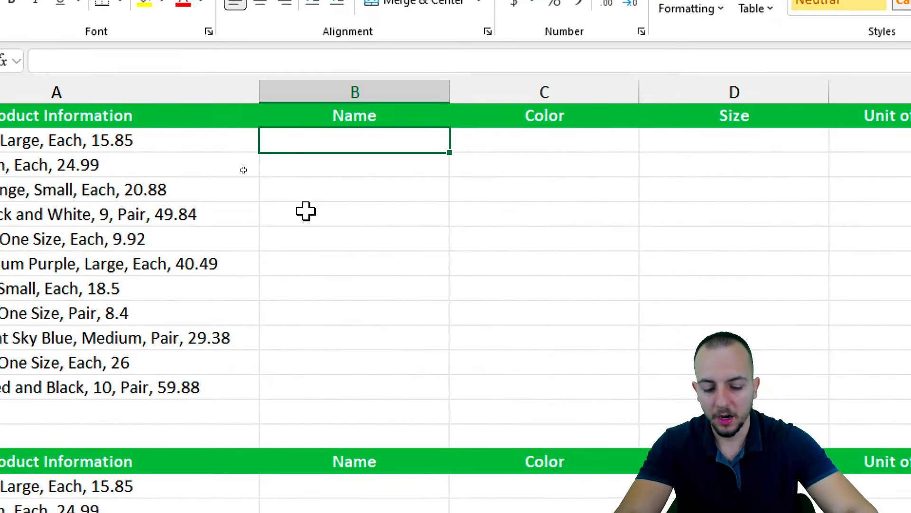
# Enter =TEXTSPLIT(A2,",") in B2 to split T-Shirt, Indian Red and Large across row 2
pyautogui.write('=tex')
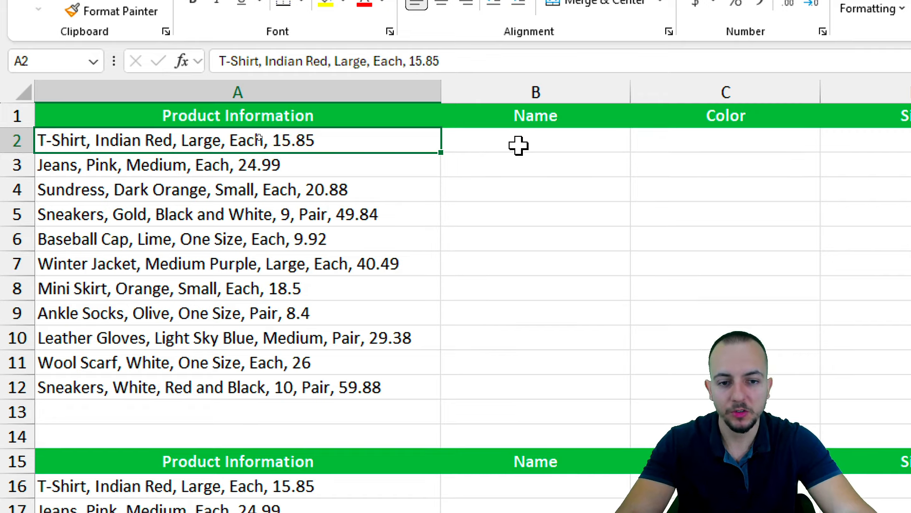
pyautogui.click(534, 140)
pyautogui.write('=')
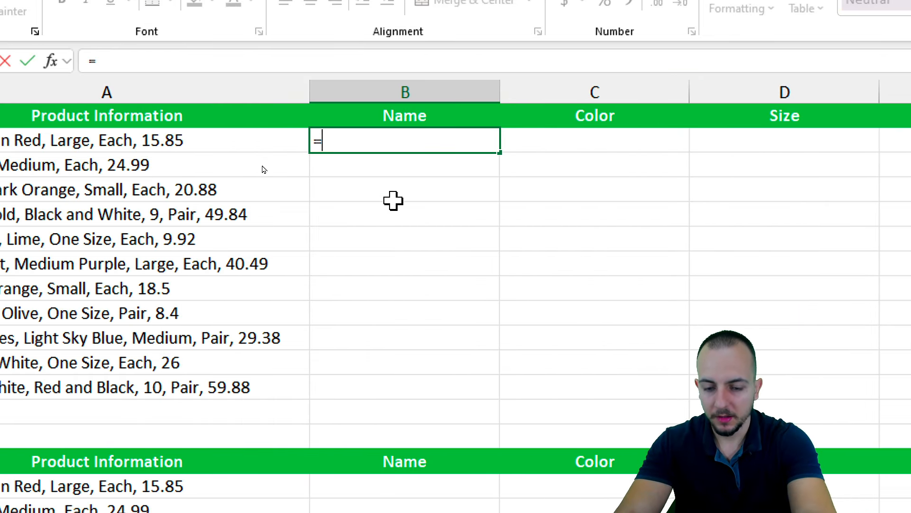
pyautogui.write('text')
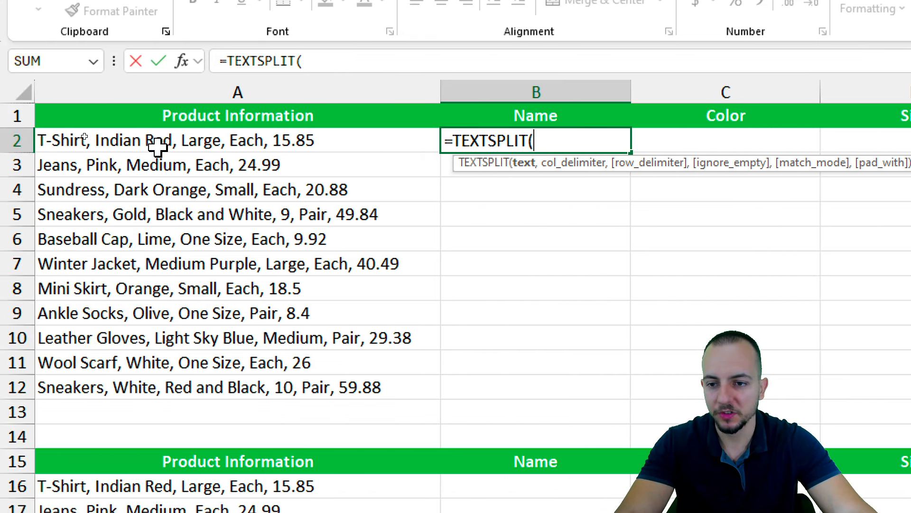
pyautogui.click(174, 140)
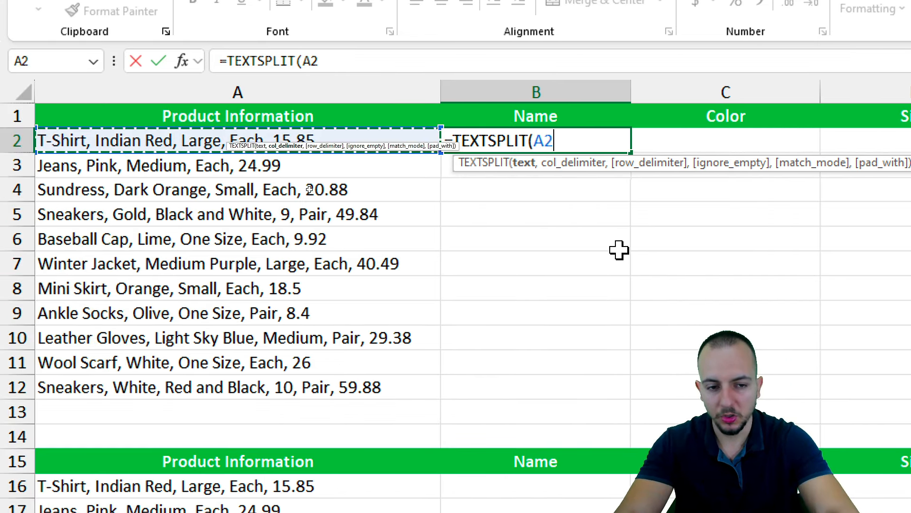
pyautogui.write(',')
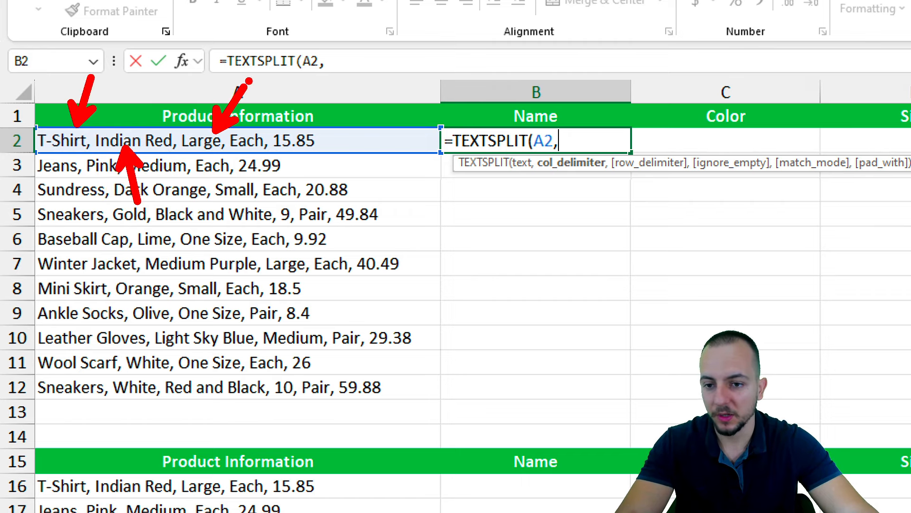
pyautogui.write('"')
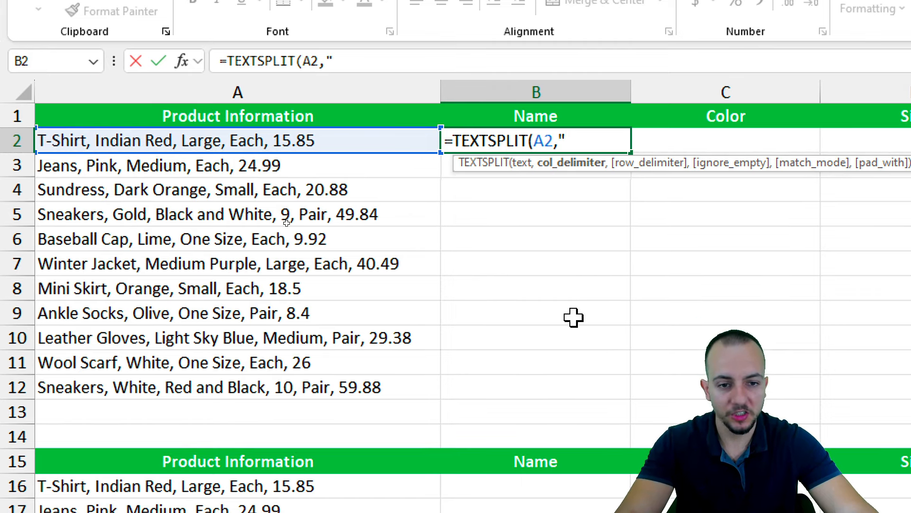
pyautogui.write(',')
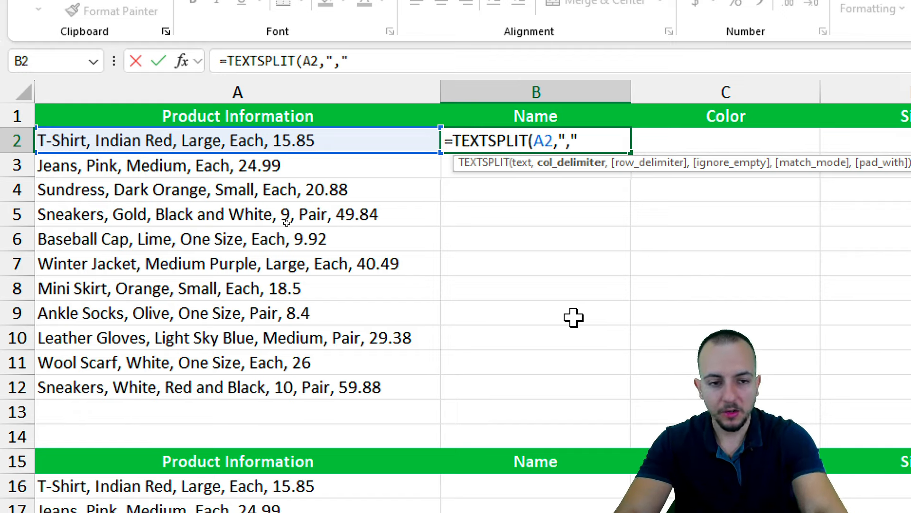
pyautogui.press('enter')
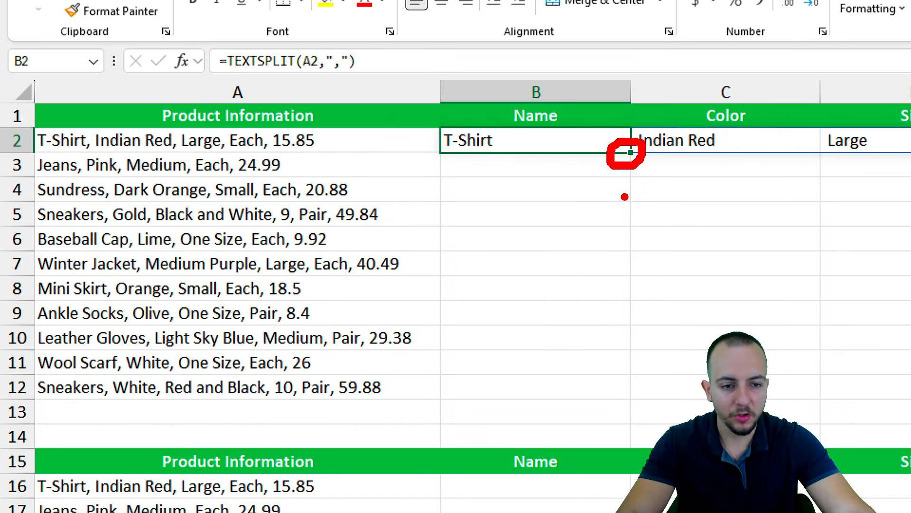
# Fill the TEXTSPLIT formula down to row 12 and check the Price column's extra spill
pyautogui.moveTo(626, 153); pyautogui.dragTo(617, 232)
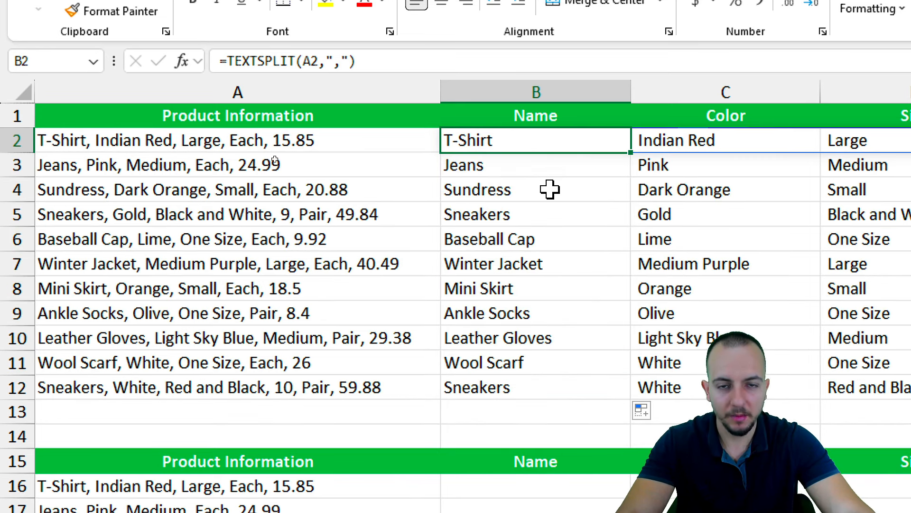
pyautogui.moveTo(583, 217)
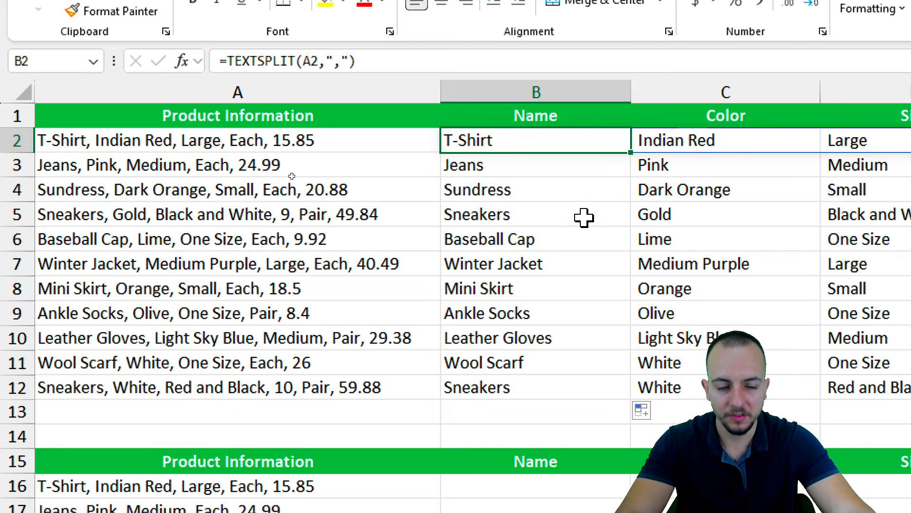
pyautogui.moveTo(572, 266)
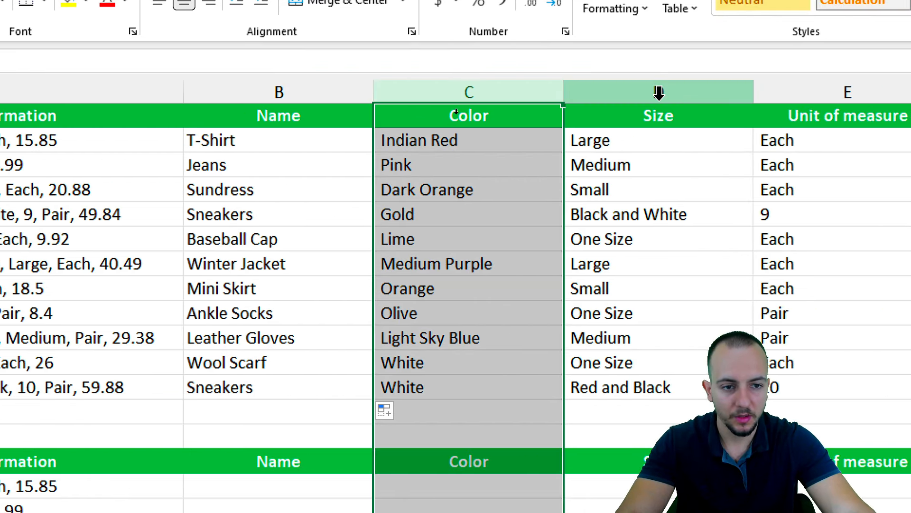
pyautogui.hscroll(3)
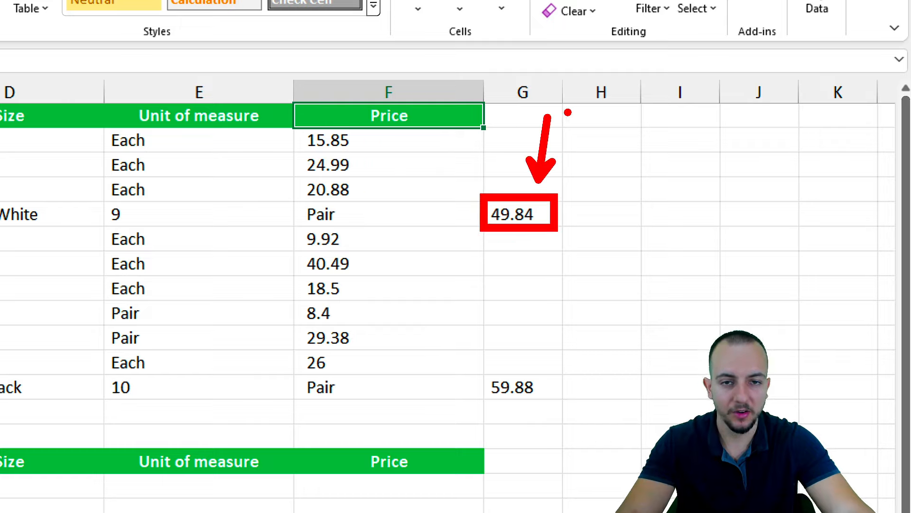
pyautogui.hscroll(-3)
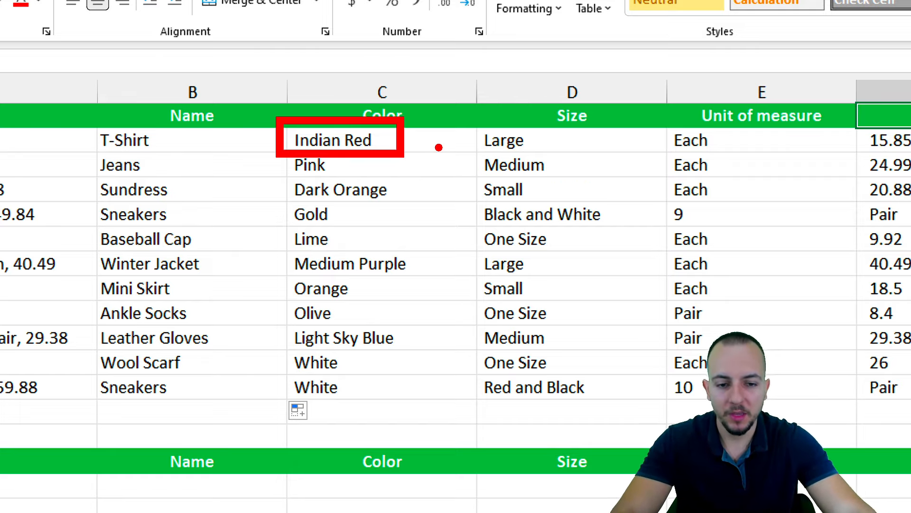
pyautogui.click(127, 214)
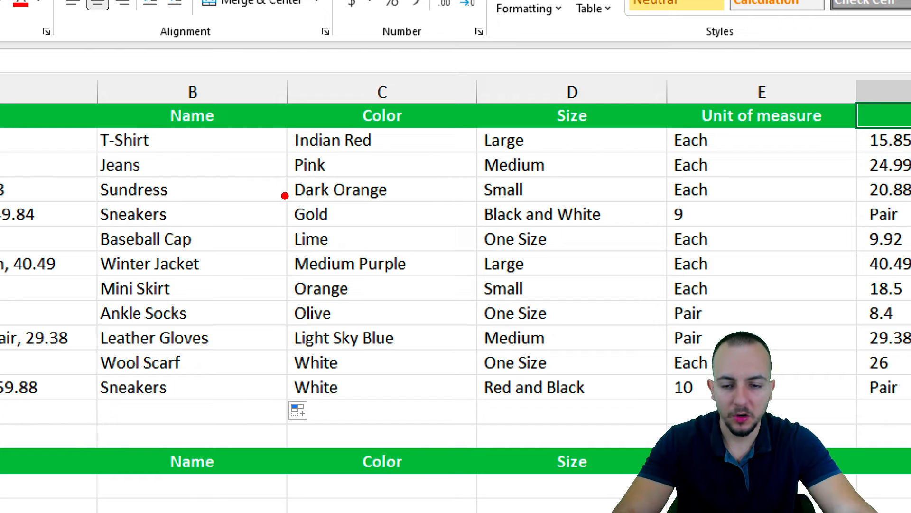
pyautogui.click(311, 214)
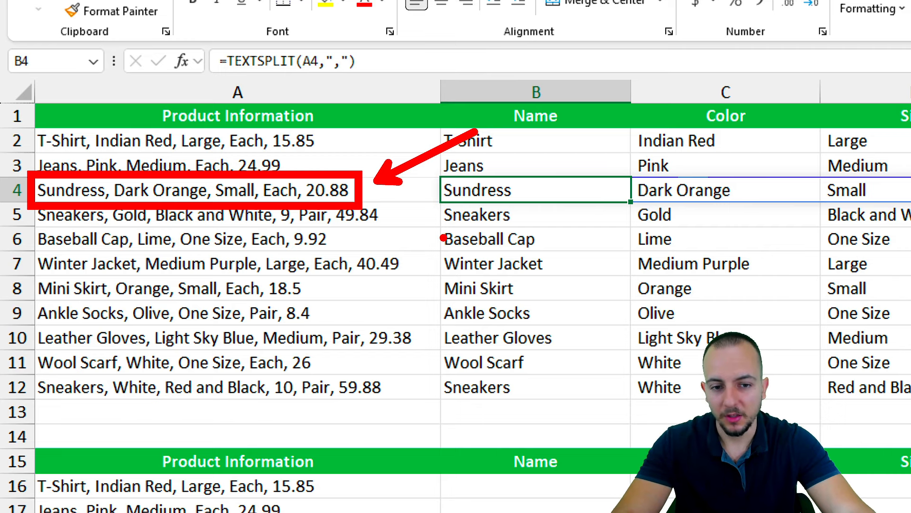
pyautogui.moveTo(251, 253)
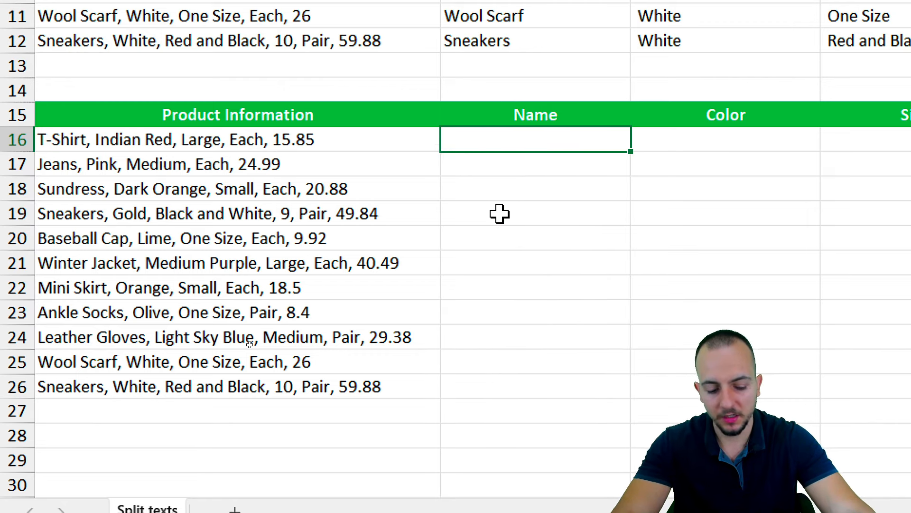
# Flash Fill the second table's Name column from the typed example T-Shirt
pyautogui.write('T-Shirt')
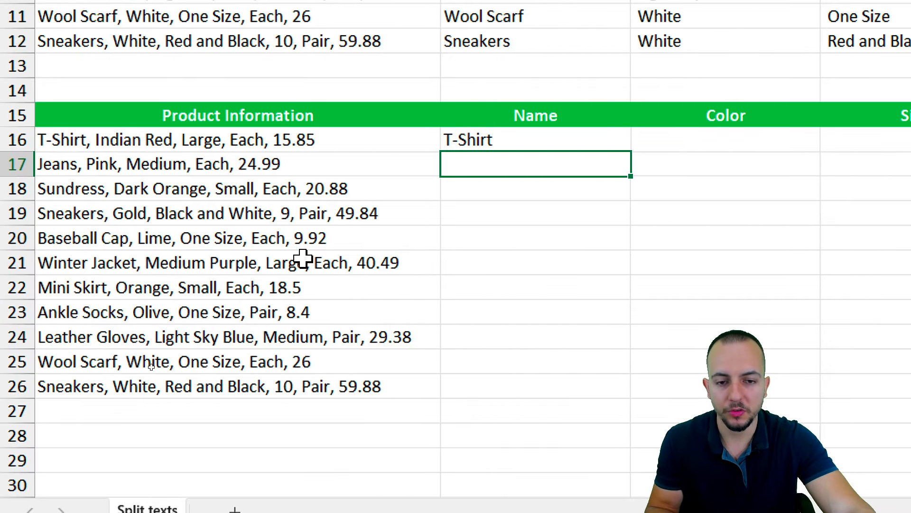
pyautogui.moveTo(485, 165)
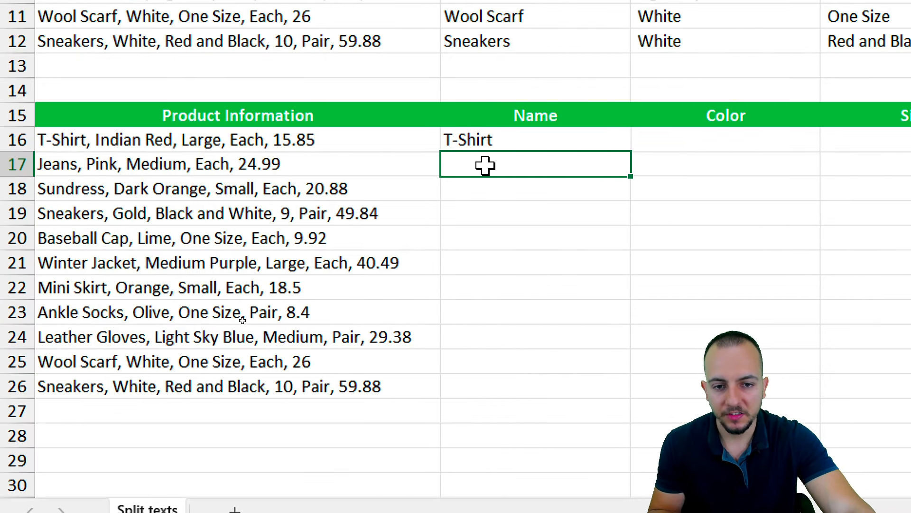
pyautogui.press('ctrl+e')
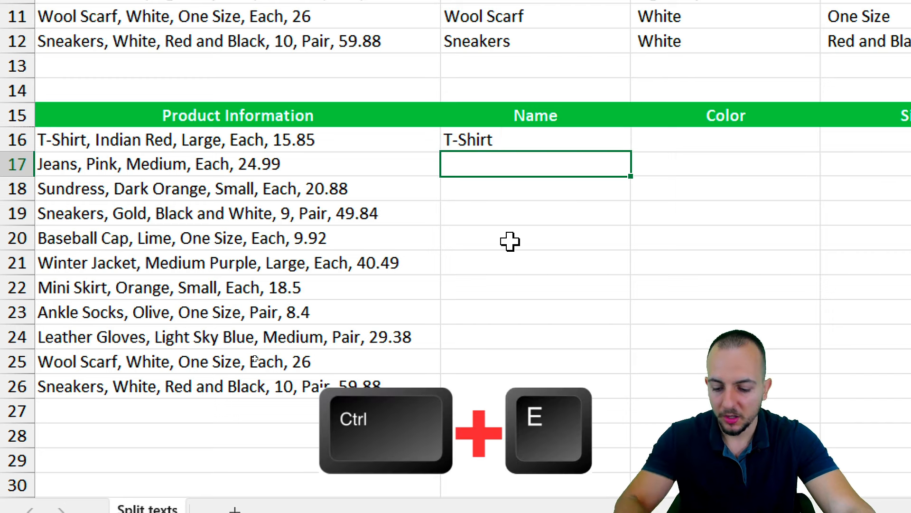
pyautogui.press('ctrl+e')
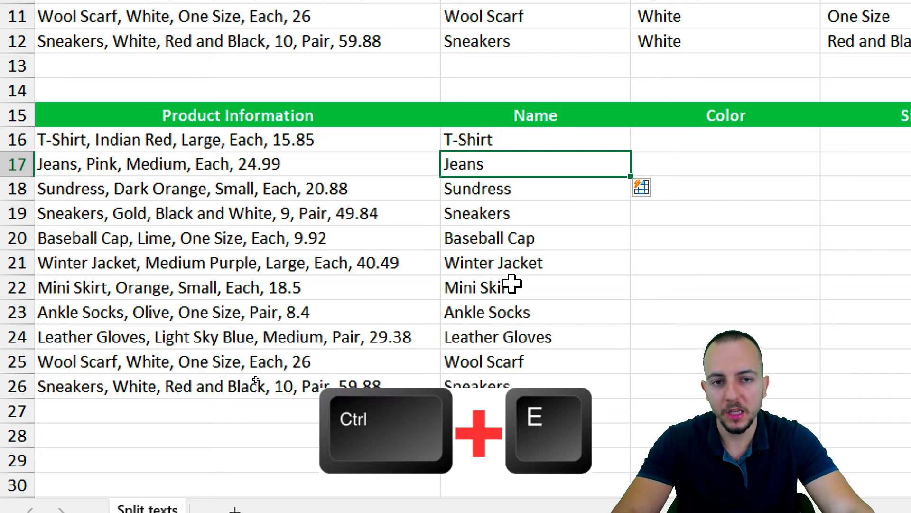
pyautogui.press('ctrl+e')
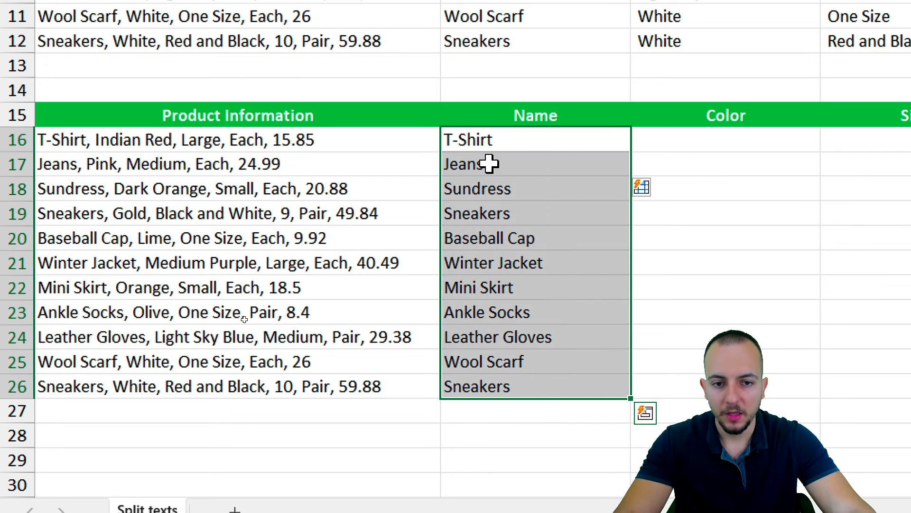
pyautogui.press('ctrl+z')
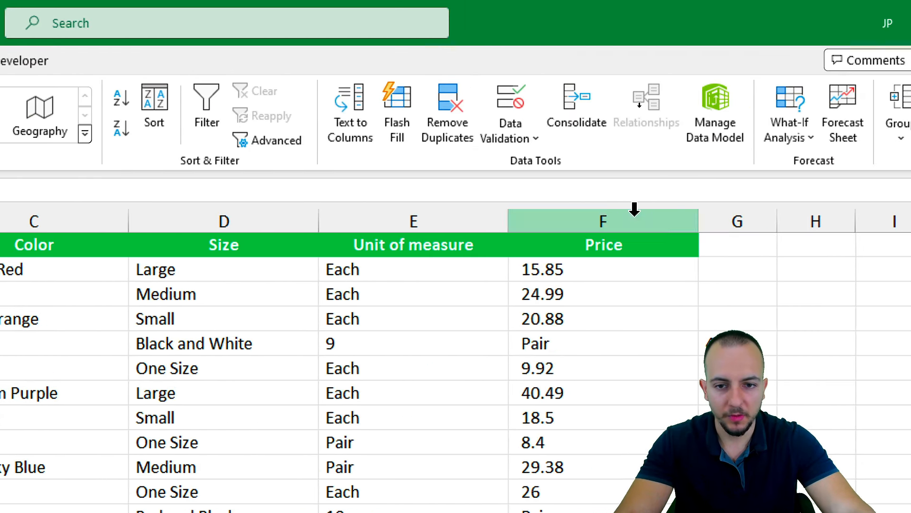
pyautogui.moveTo(397, 111)
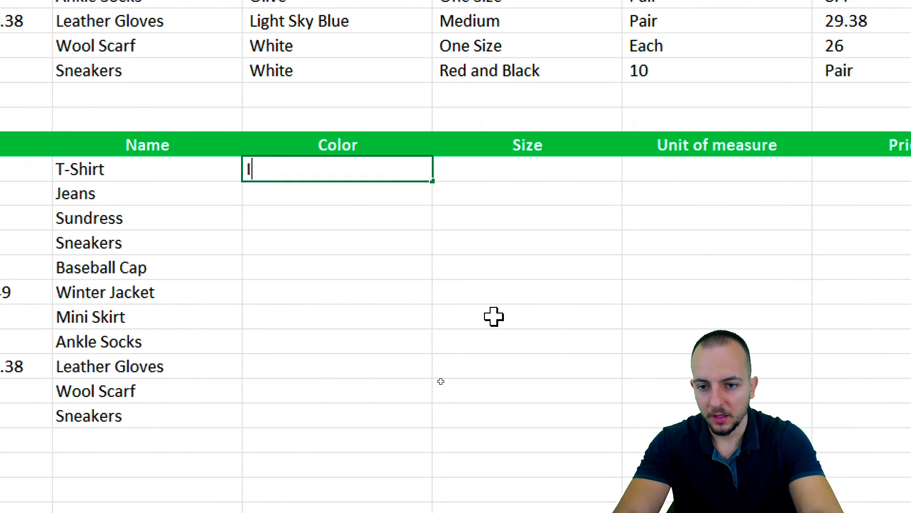
# Flash Fill the Color column from the typed example Indian Red
pyautogui.write('Indian Red')
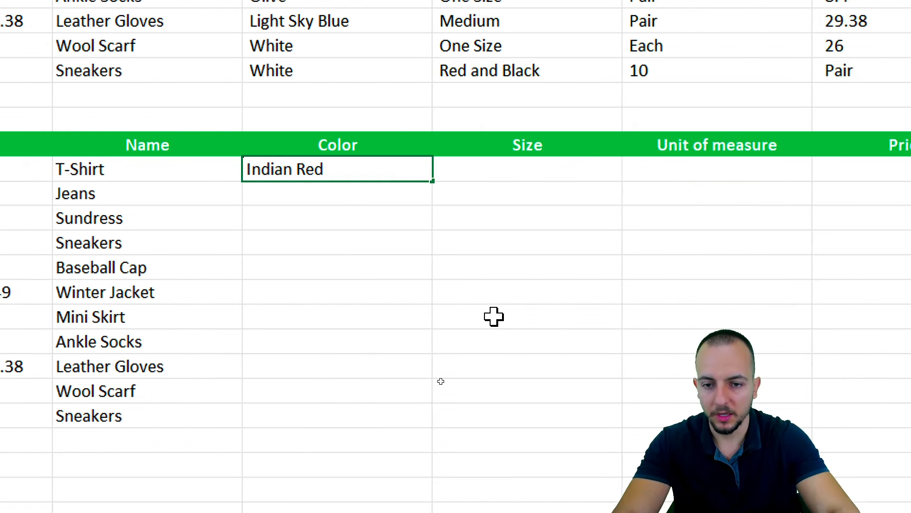
pyautogui.press('ctrl+e')
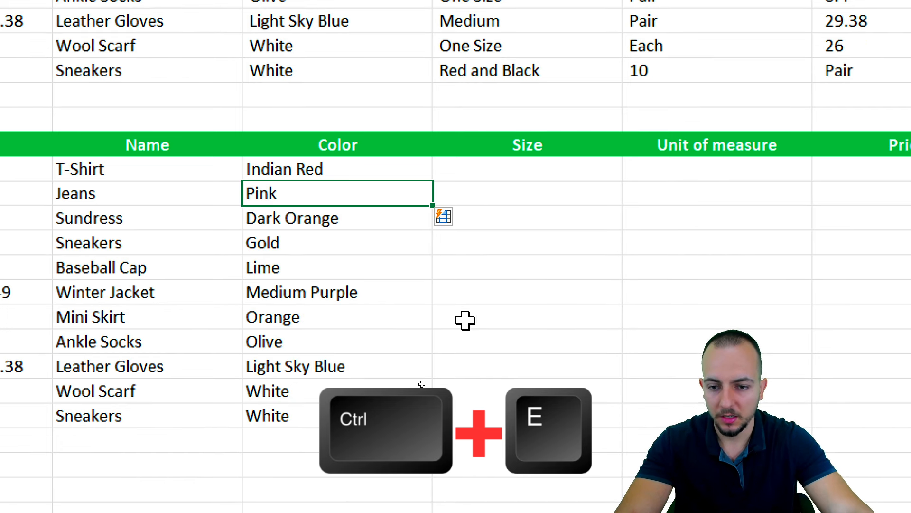
pyautogui.scroll(-3)
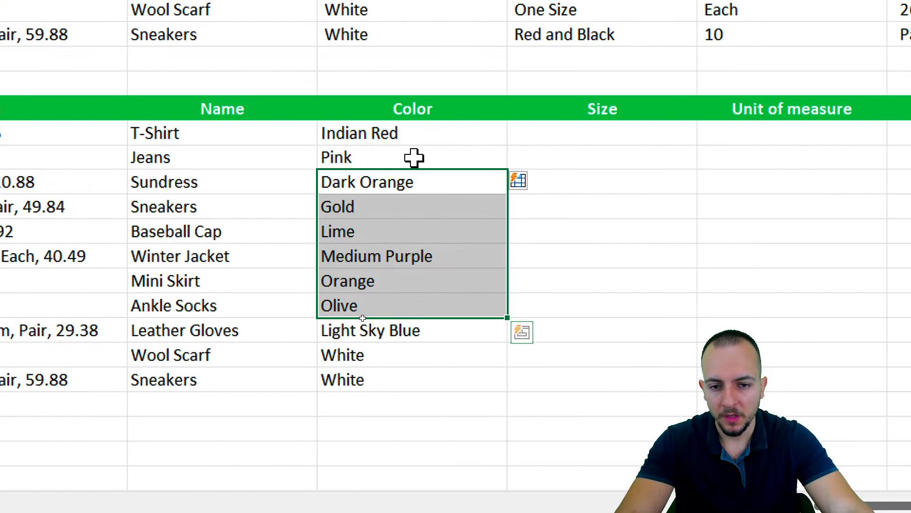
# Correct the Sneakers color to Gold, Black and White so Flash Fill re-adjusts
pyautogui.click(395, 207)
pyautogui.write(',')
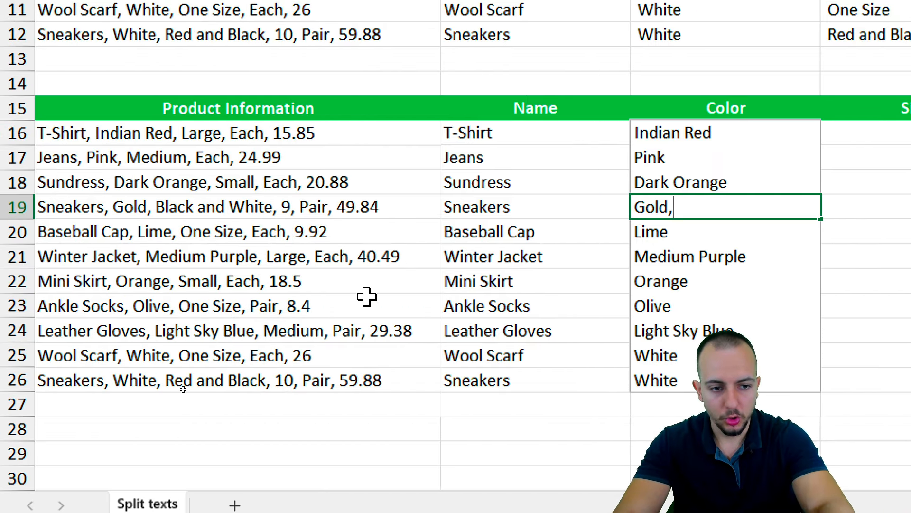
pyautogui.write('Black and Whit')
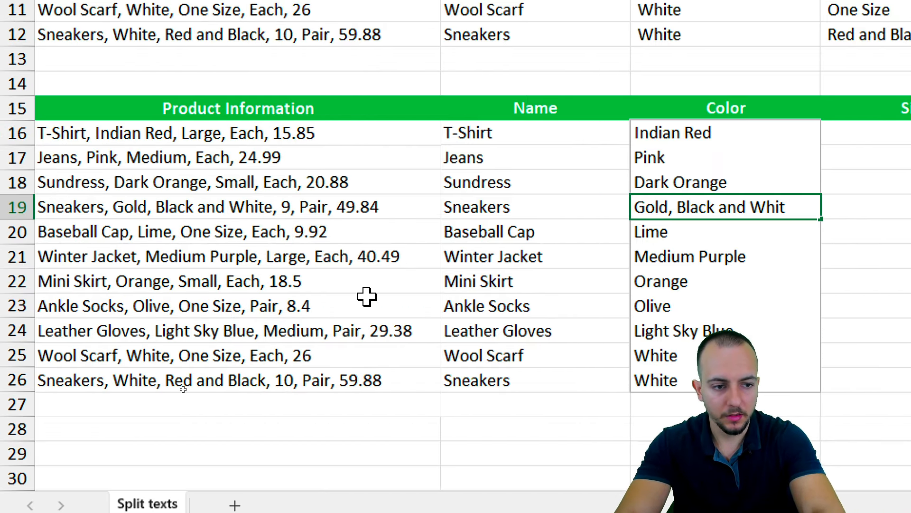
pyautogui.hscroll(3)
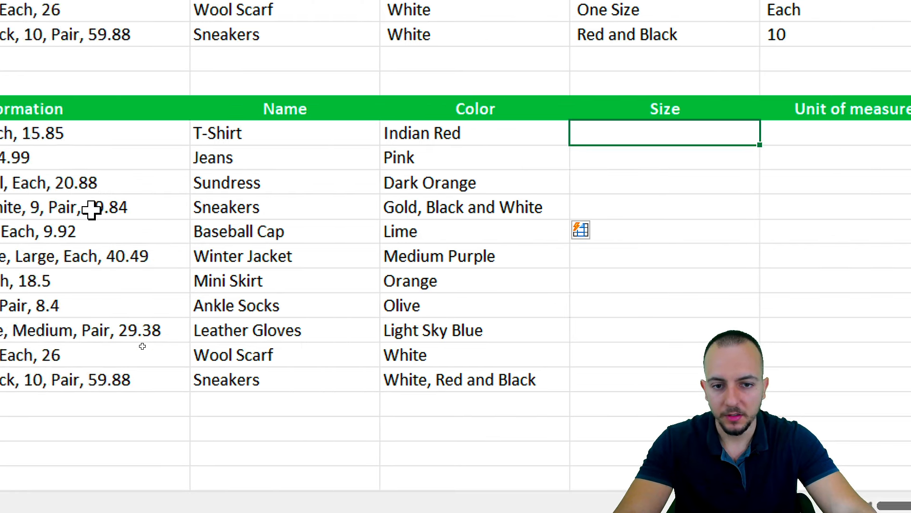
# Flash Fill Size from Large and Unit of measure, then enter the first price 15
pyautogui.write('Large')
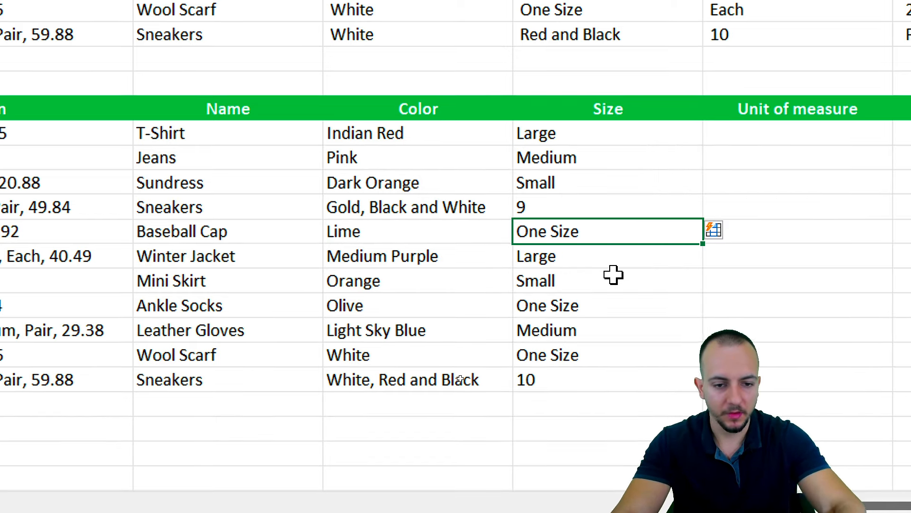
pyautogui.hscroll(3)
pyautogui.write('Each')
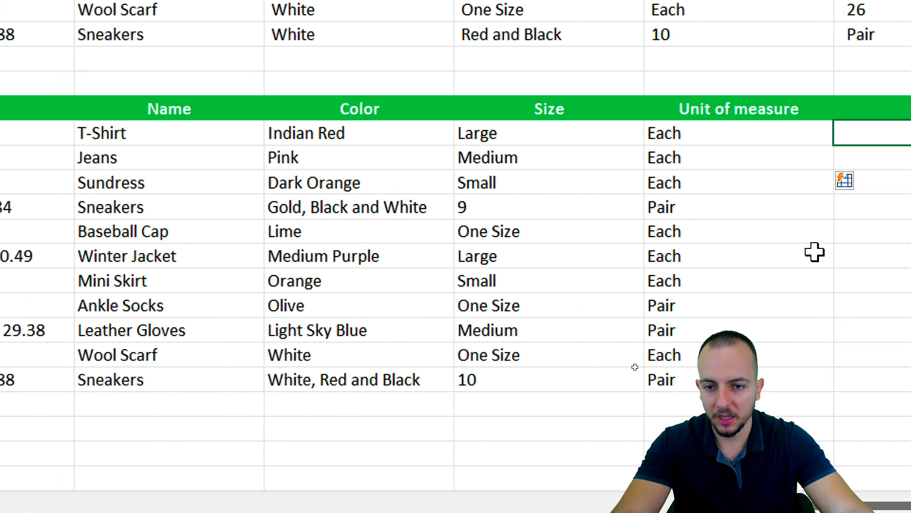
pyautogui.write('15.')
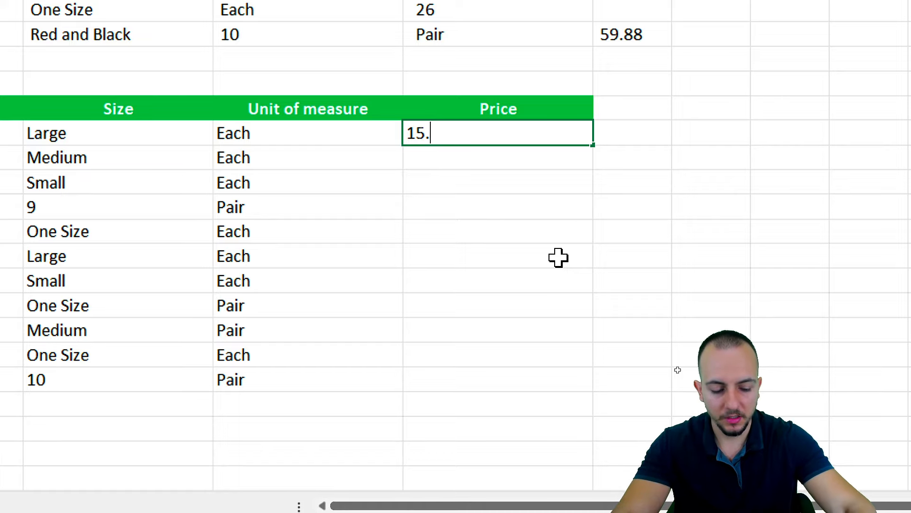
pyautogui.press('Enter')
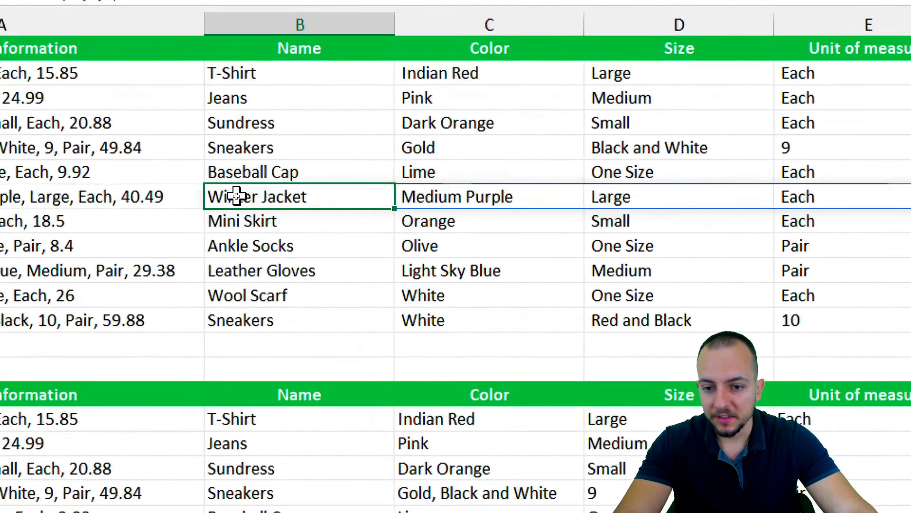
# Enter =TEXTSPLIT(A7,",") and scroll to compare the sneakers' Color and Size between tables
pyautogui.write('=TEXTSPLIT(A7,",")')
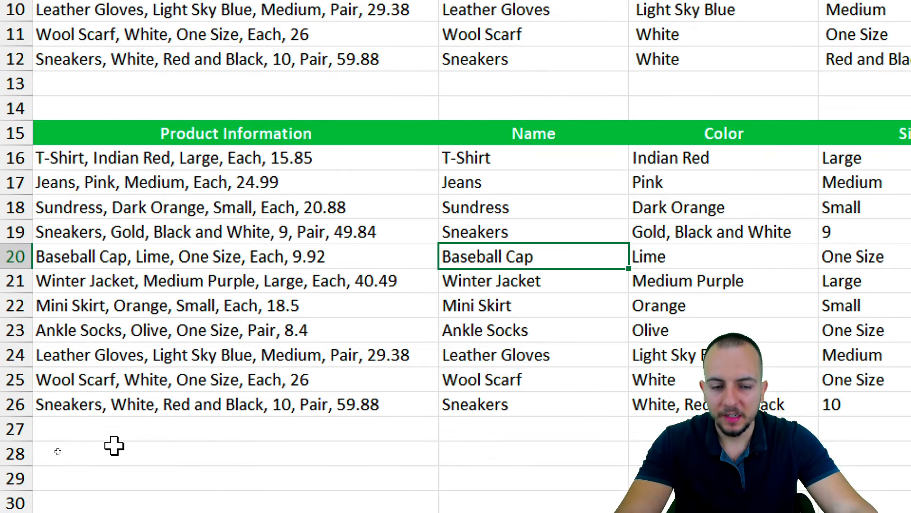
pyautogui.scroll(-3)
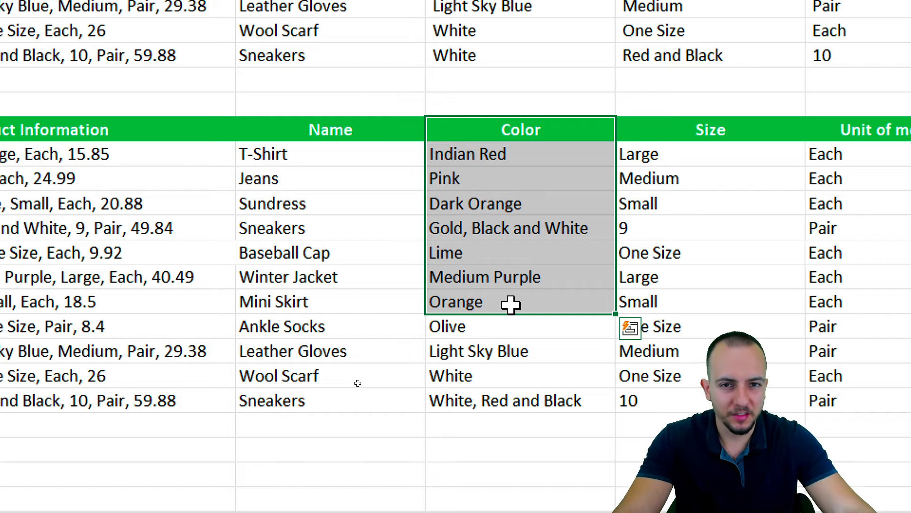
pyautogui.hscroll(3)
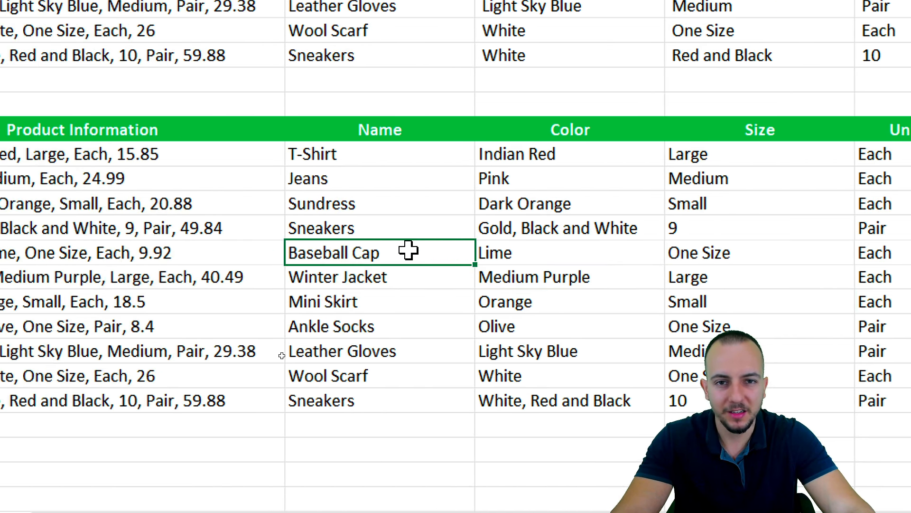
pyautogui.hscroll(3)
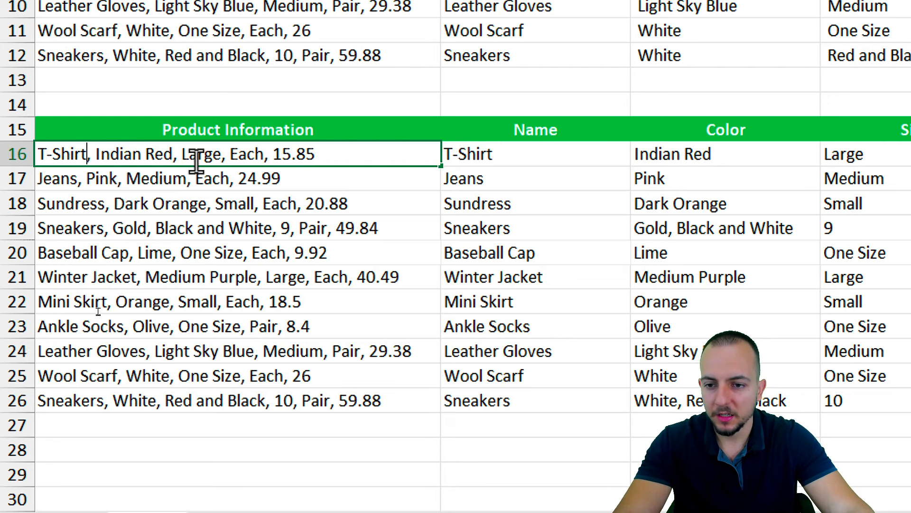
# Change the T-Shirt description from Large to Small and compare both tables' Size columns
pyautogui.doubleClick(202, 154)
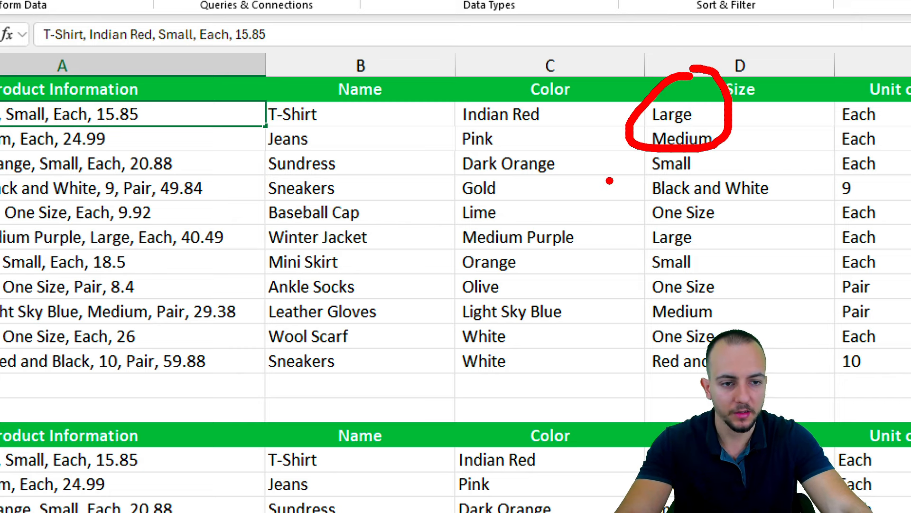
pyautogui.hscroll(3)
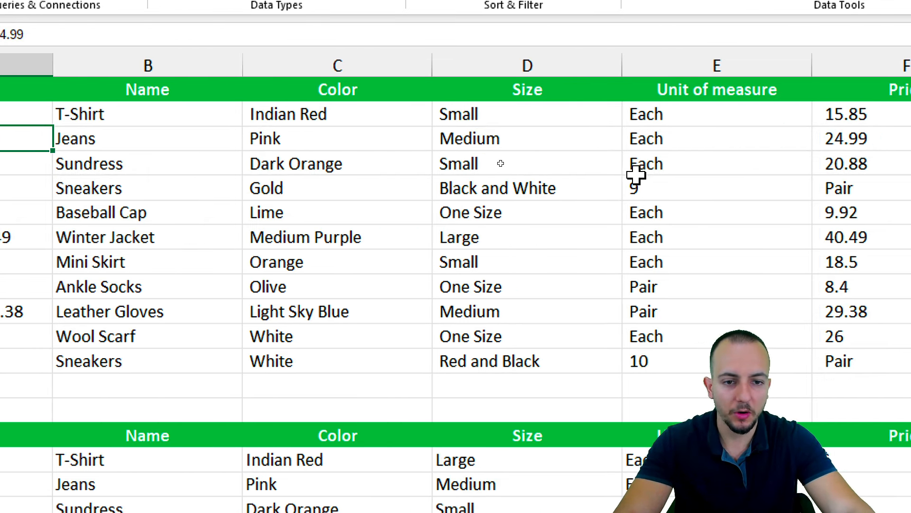